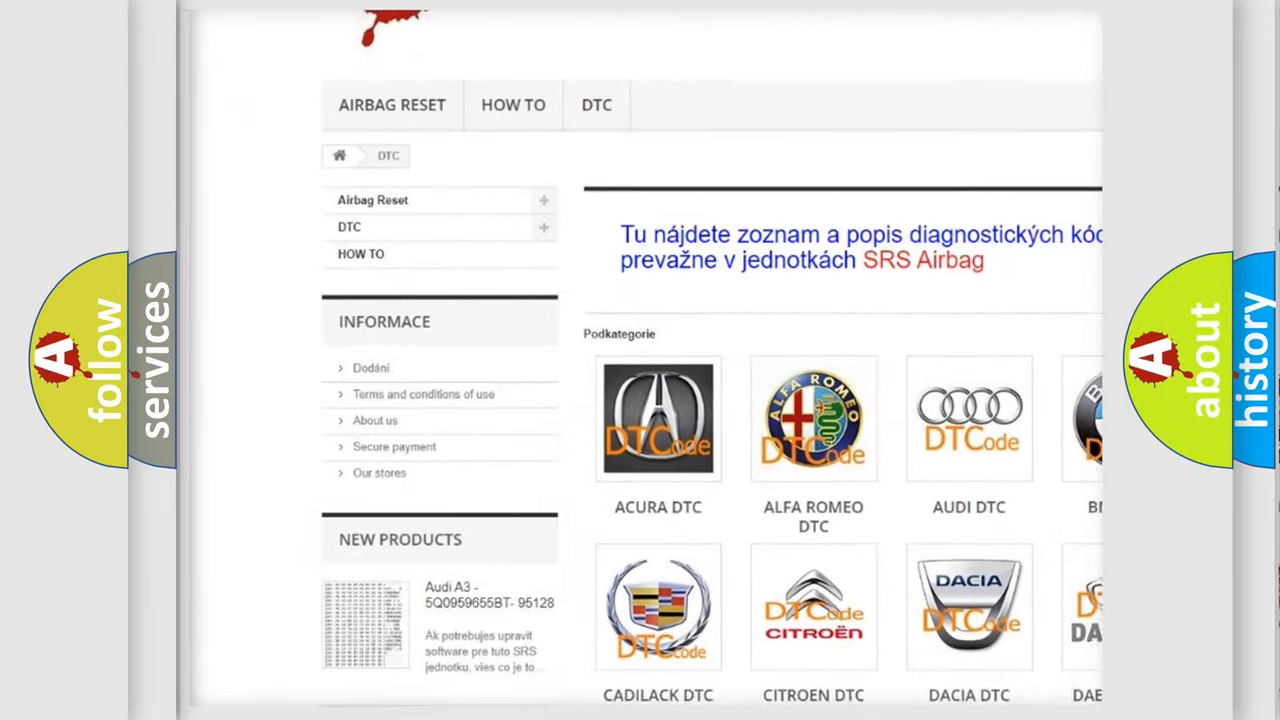
scroll(down, 3)
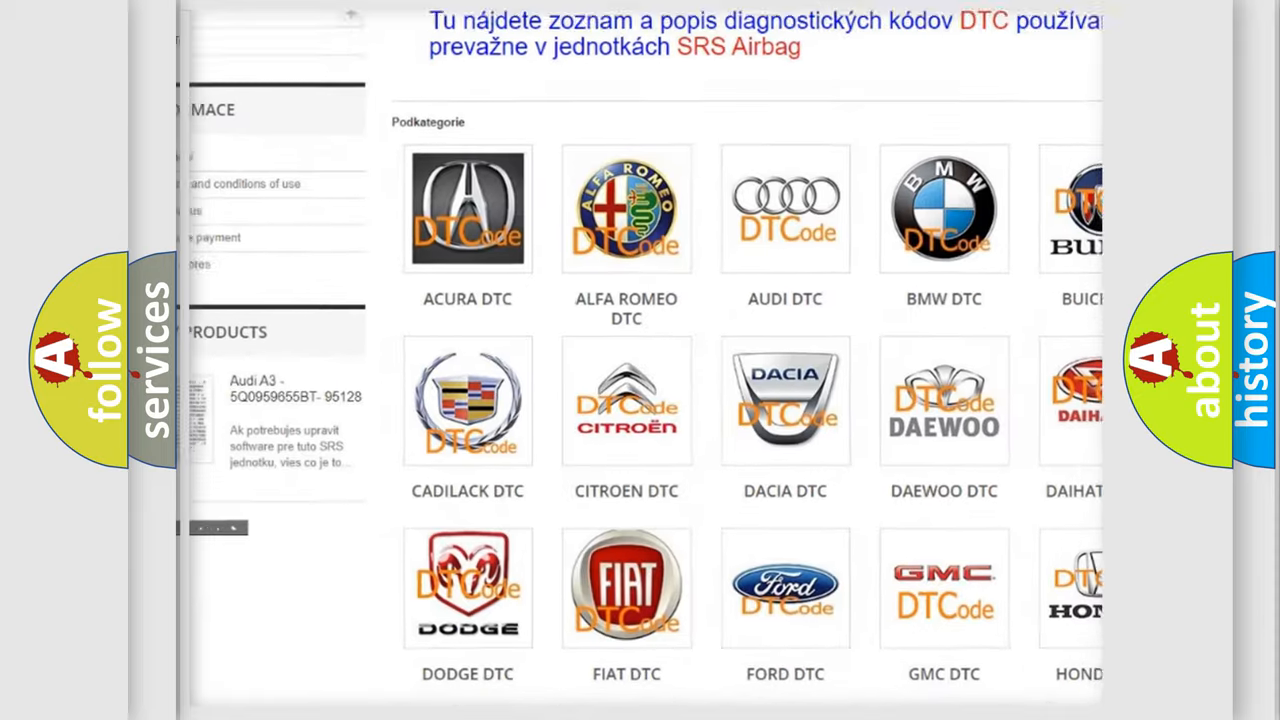
scroll(down, 3)
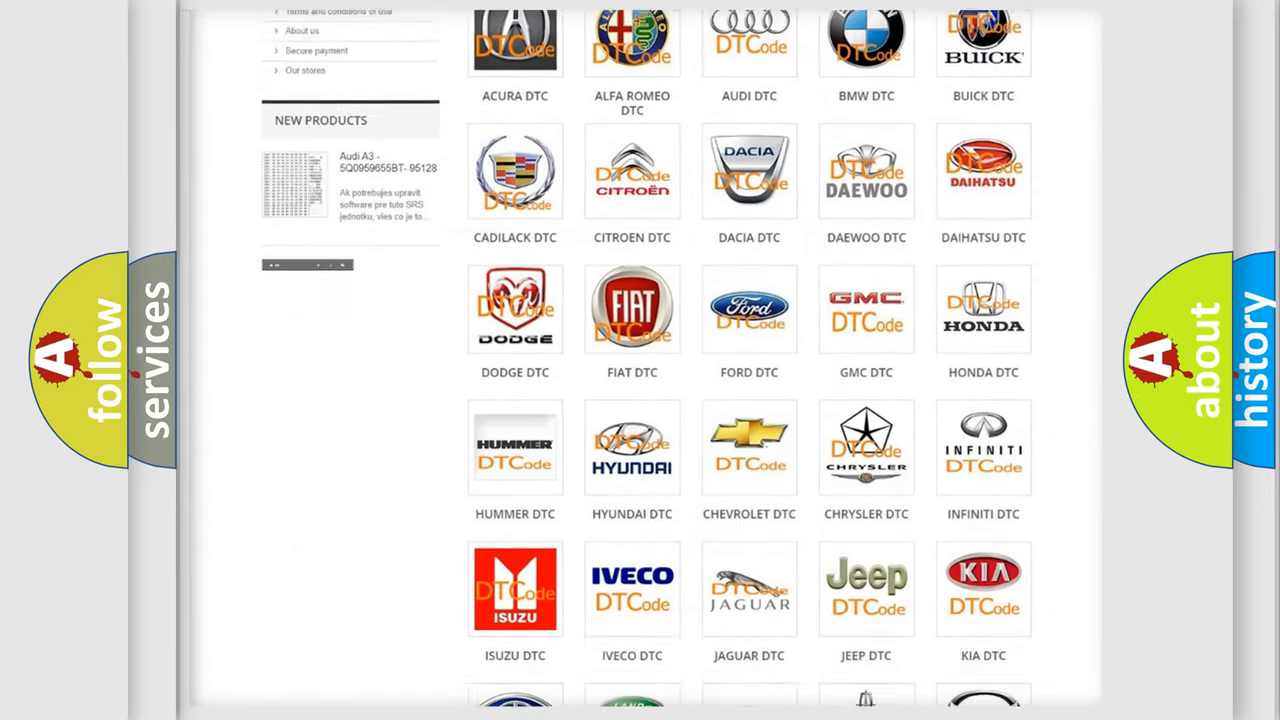
scroll(down, 3)
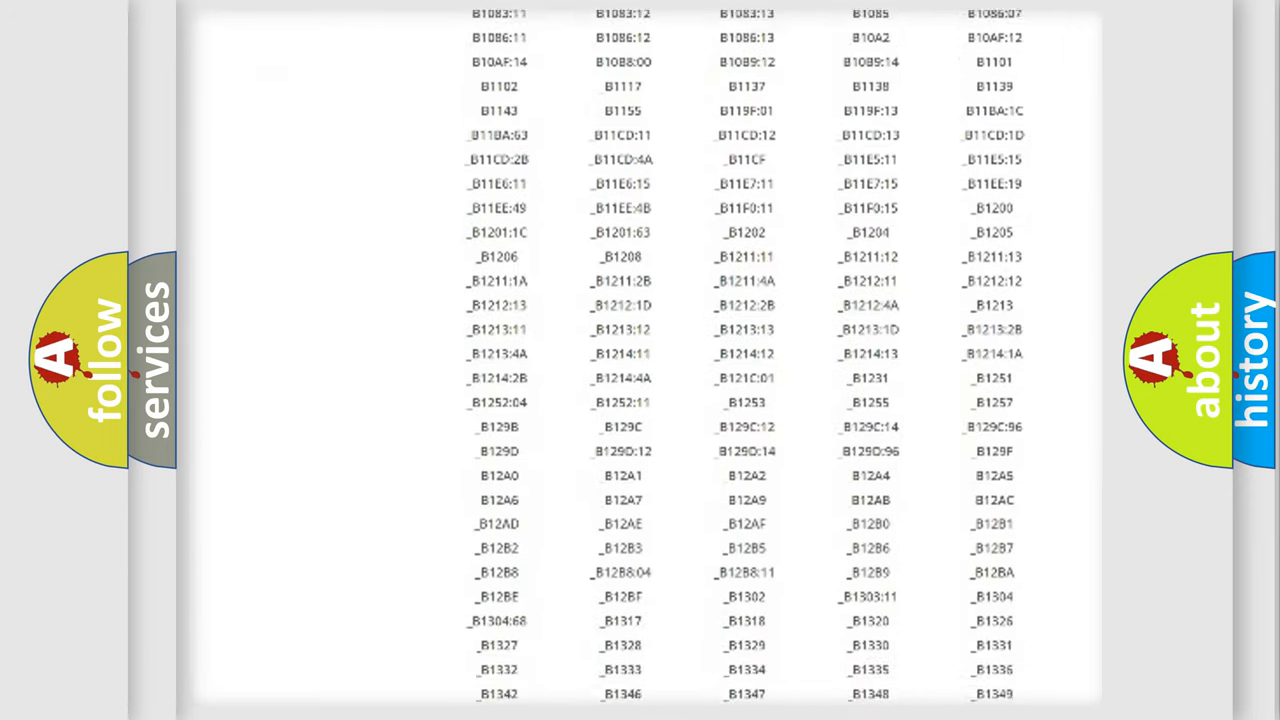
scroll(down, 3)
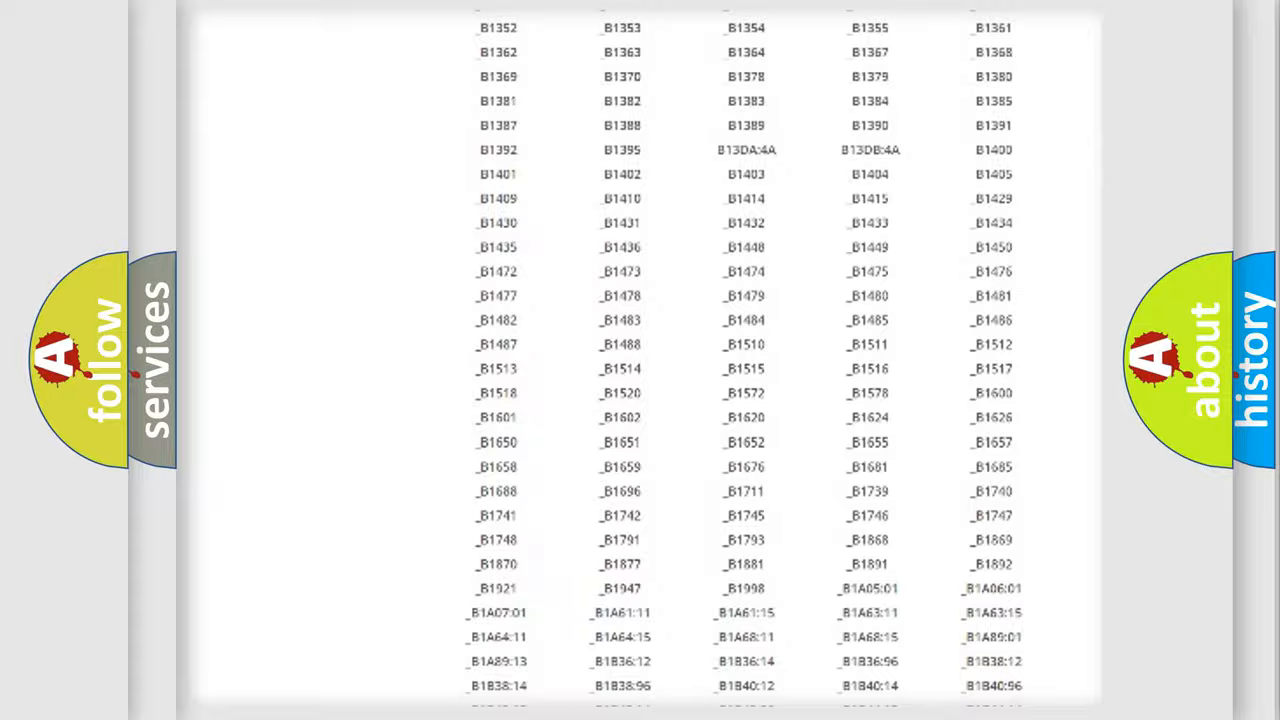